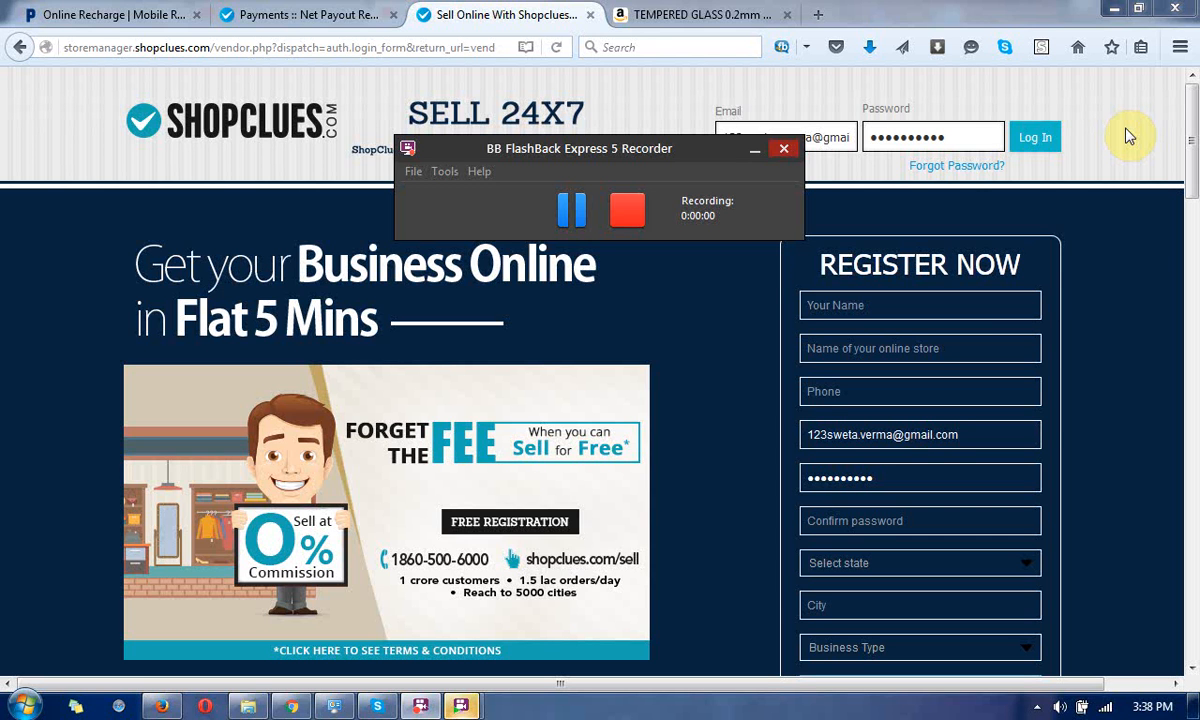
Log in to the seller account so the Store Manager dashboard appears
click(1036, 136)
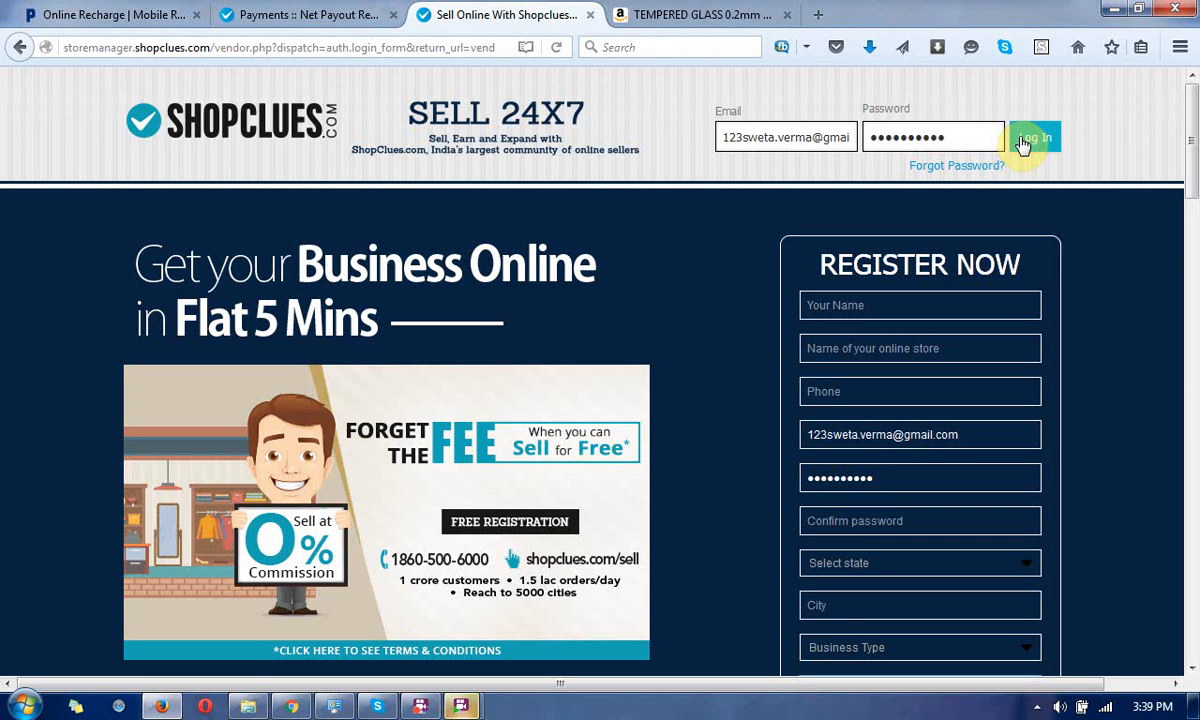
click(1060, 136)
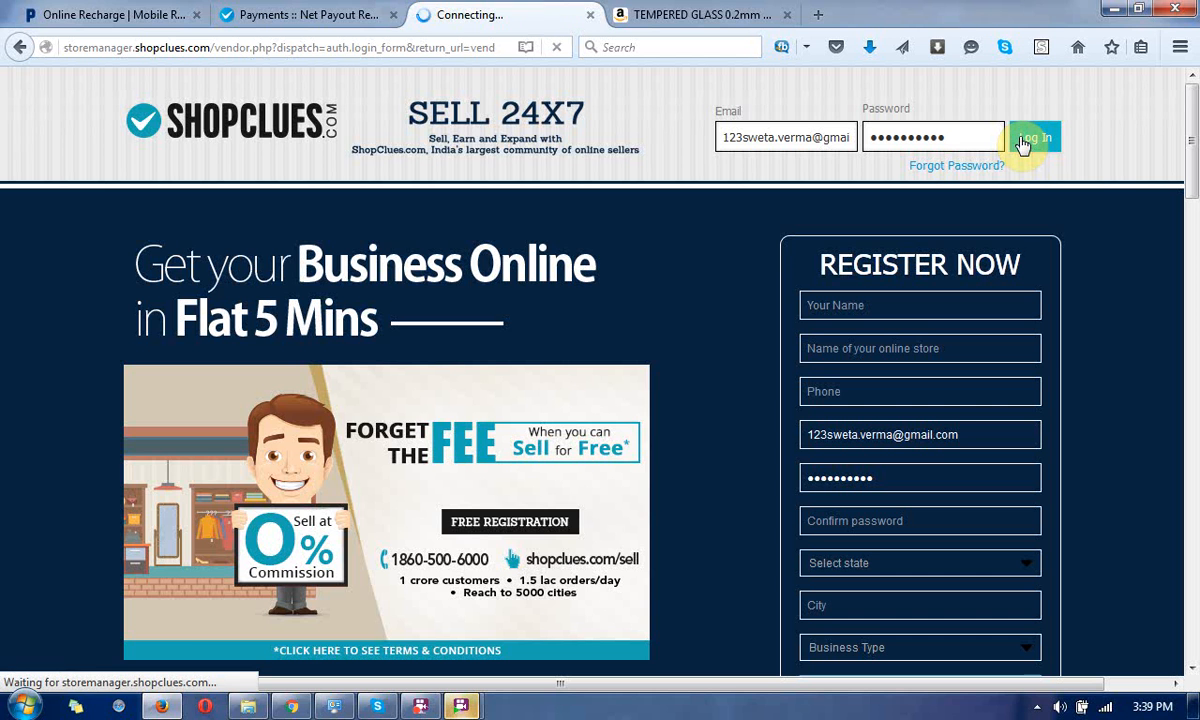
click(1036, 136)
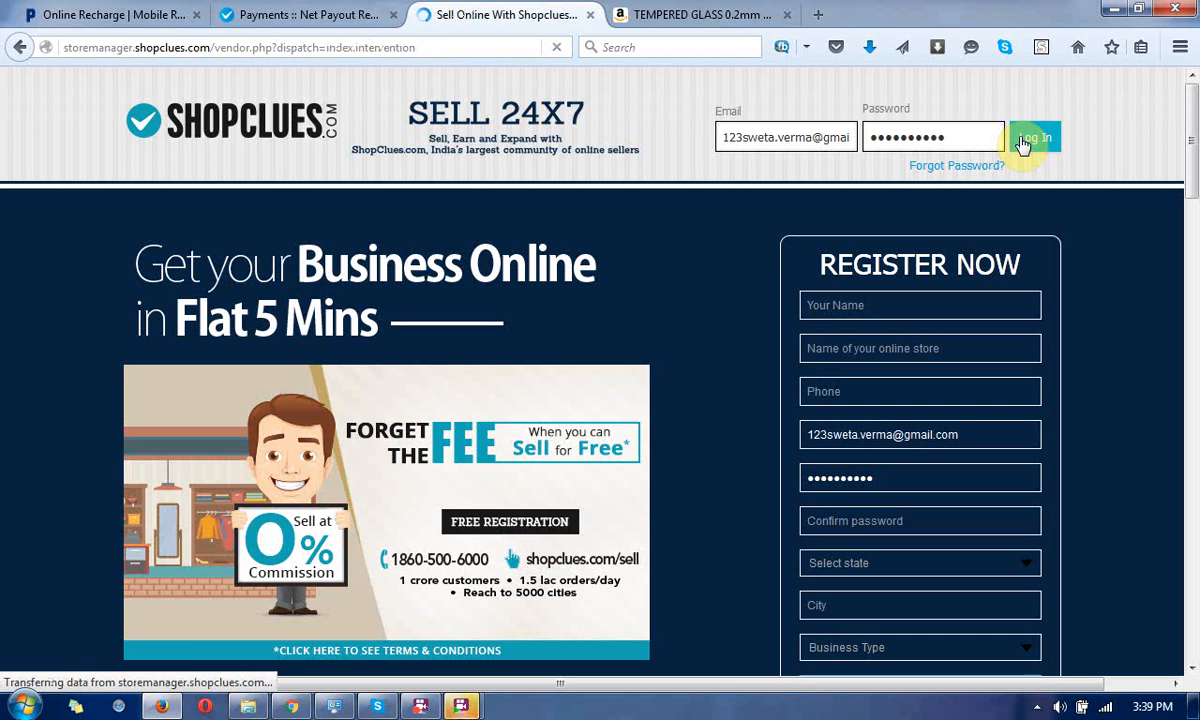
click(1056, 136)
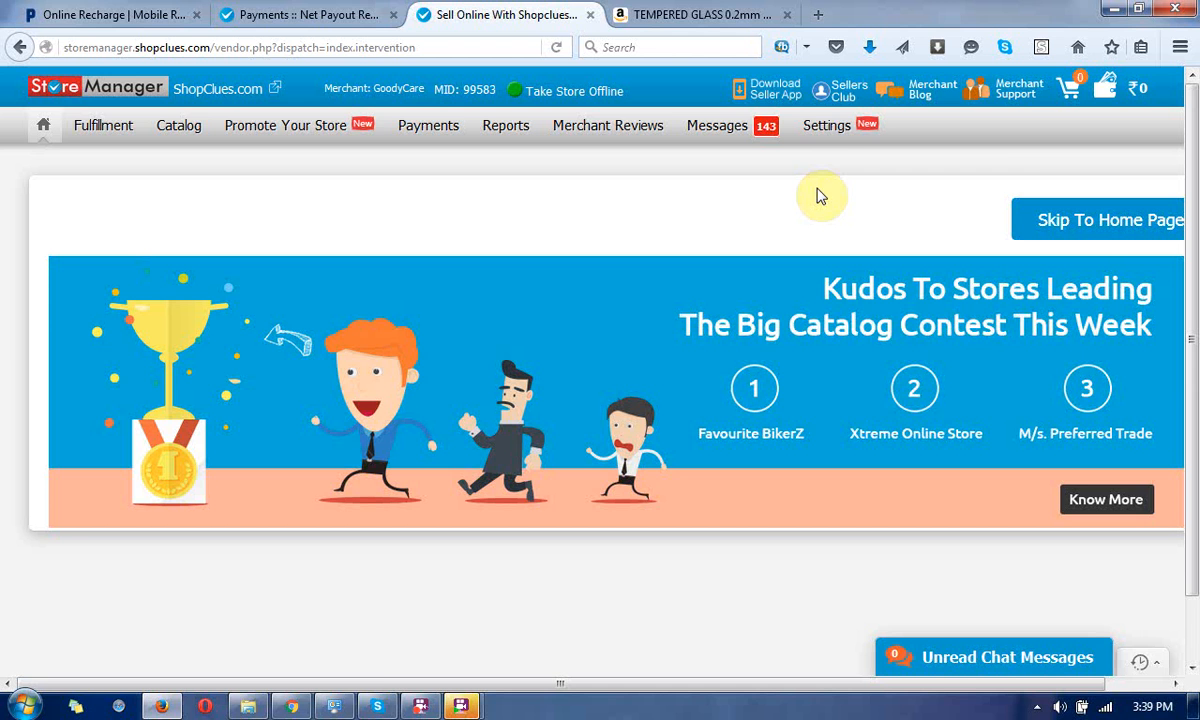
Choose Seller Information from the Settings menu to show the store setup page
click(828, 124)
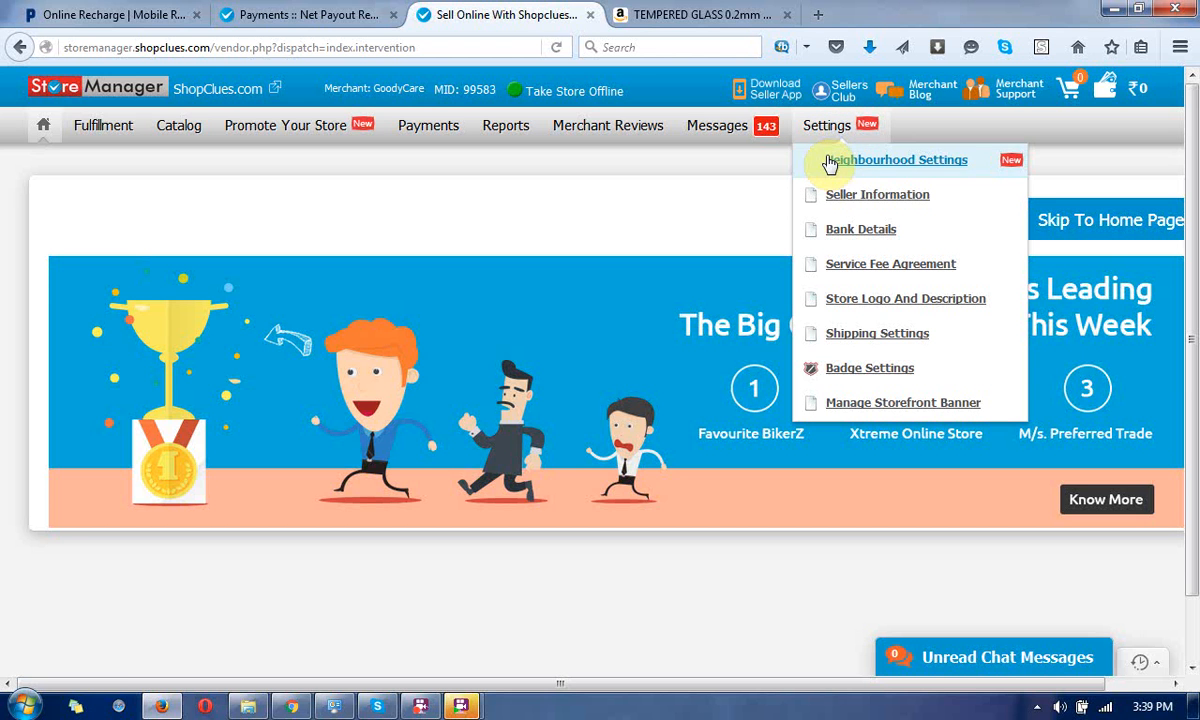
mouse_move(832, 198)
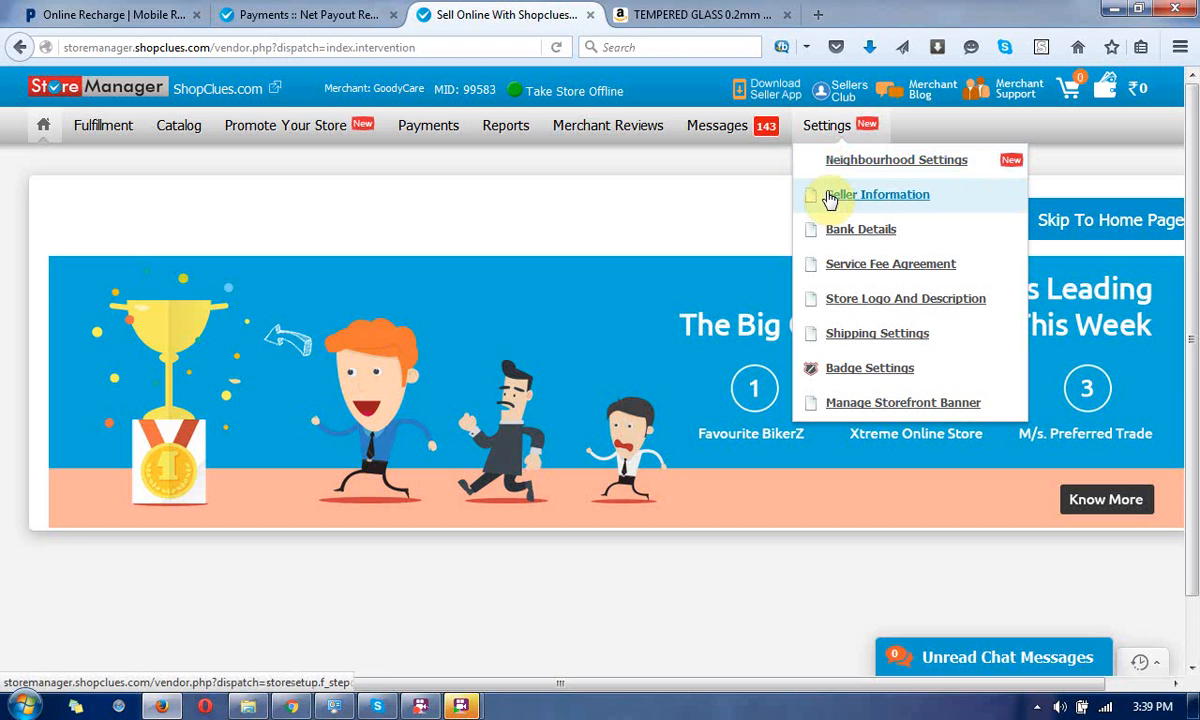
mouse_move(876, 200)
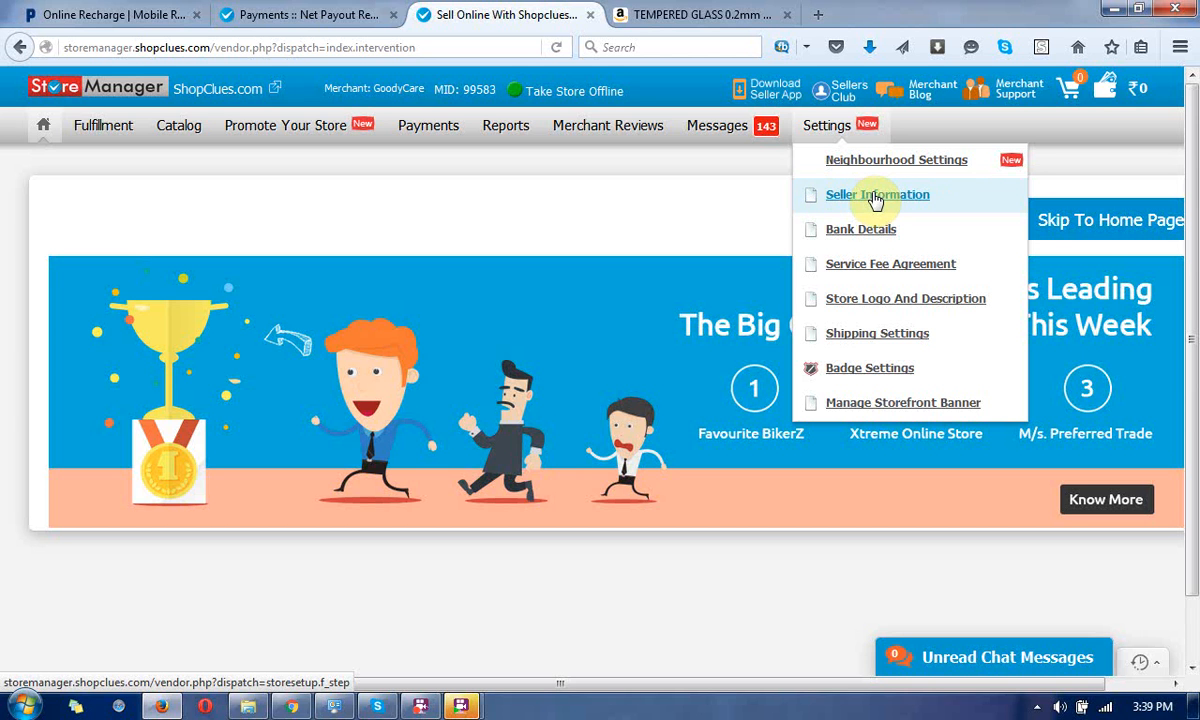
mouse_move(860, 272)
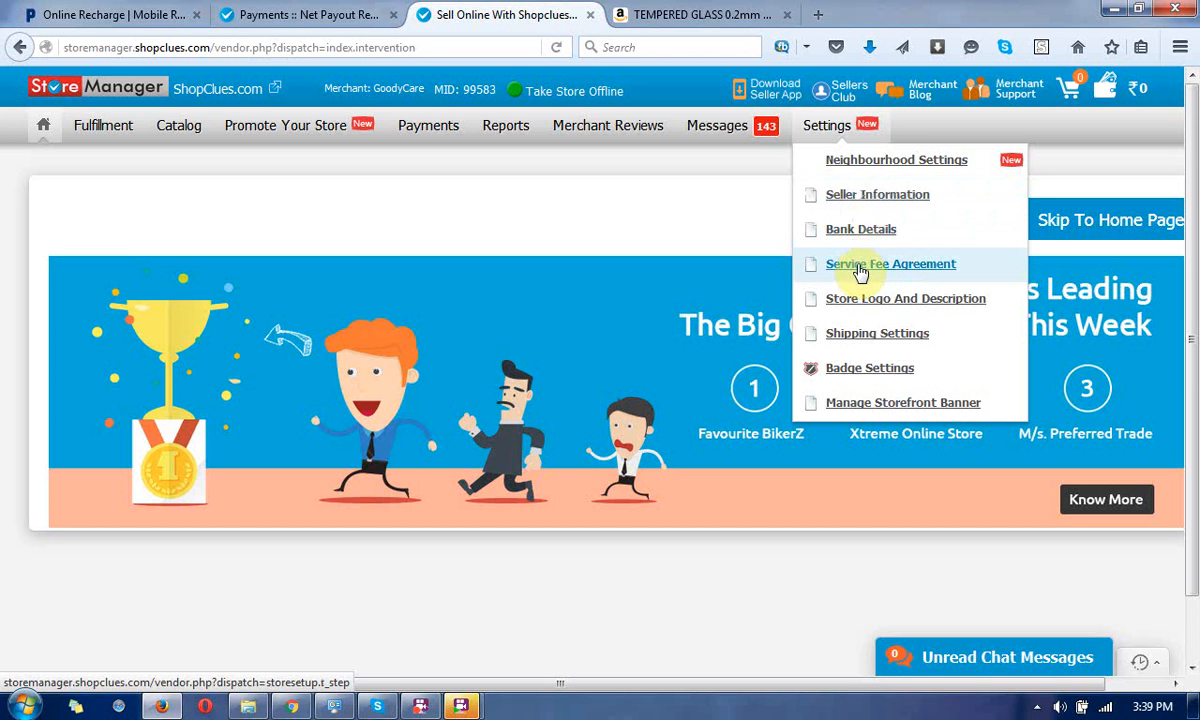
mouse_move(856, 314)
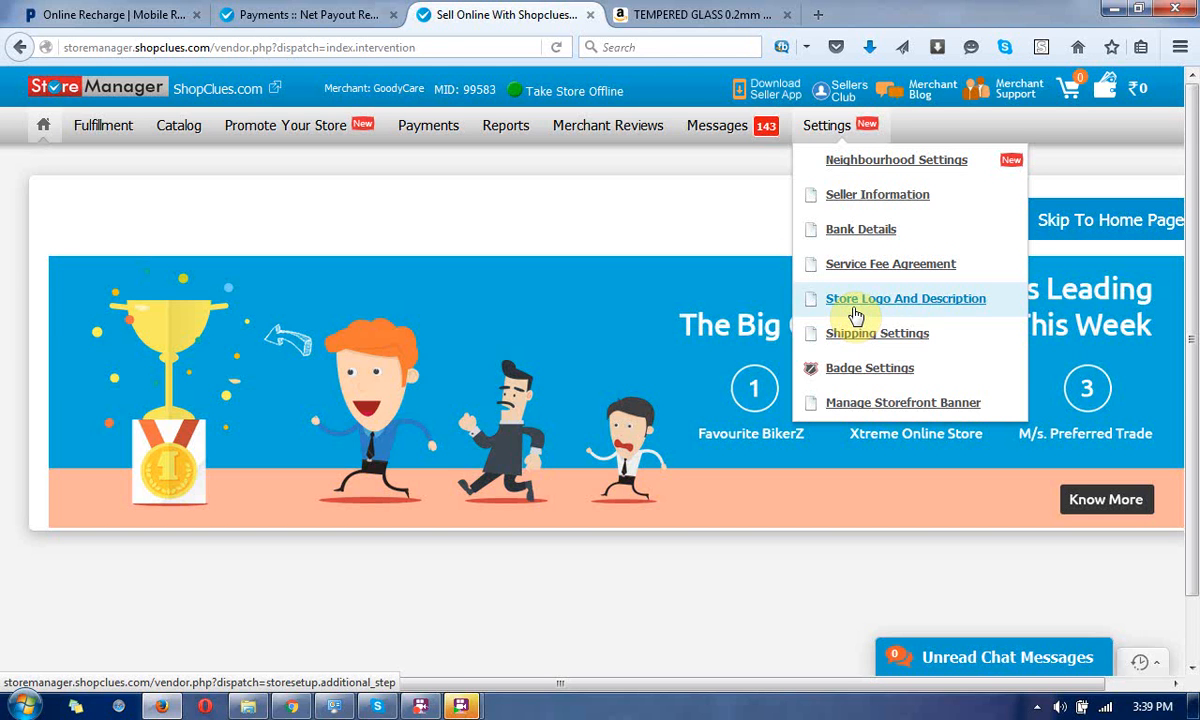
mouse_move(864, 340)
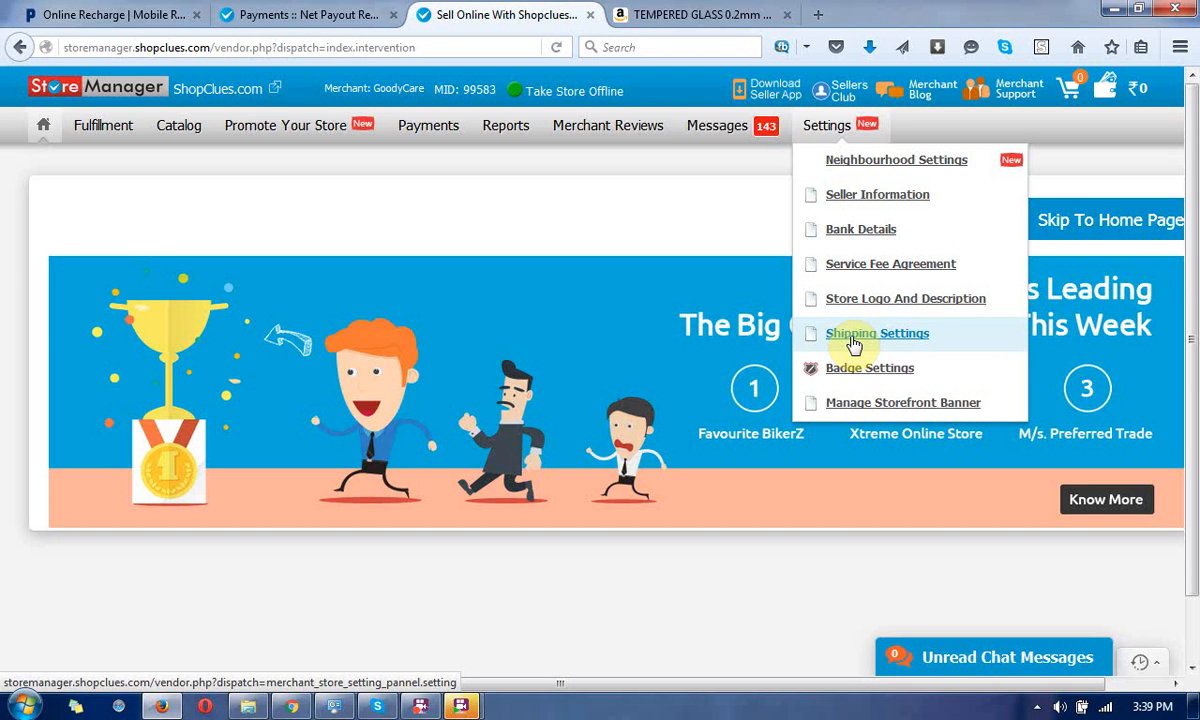
mouse_move(856, 382)
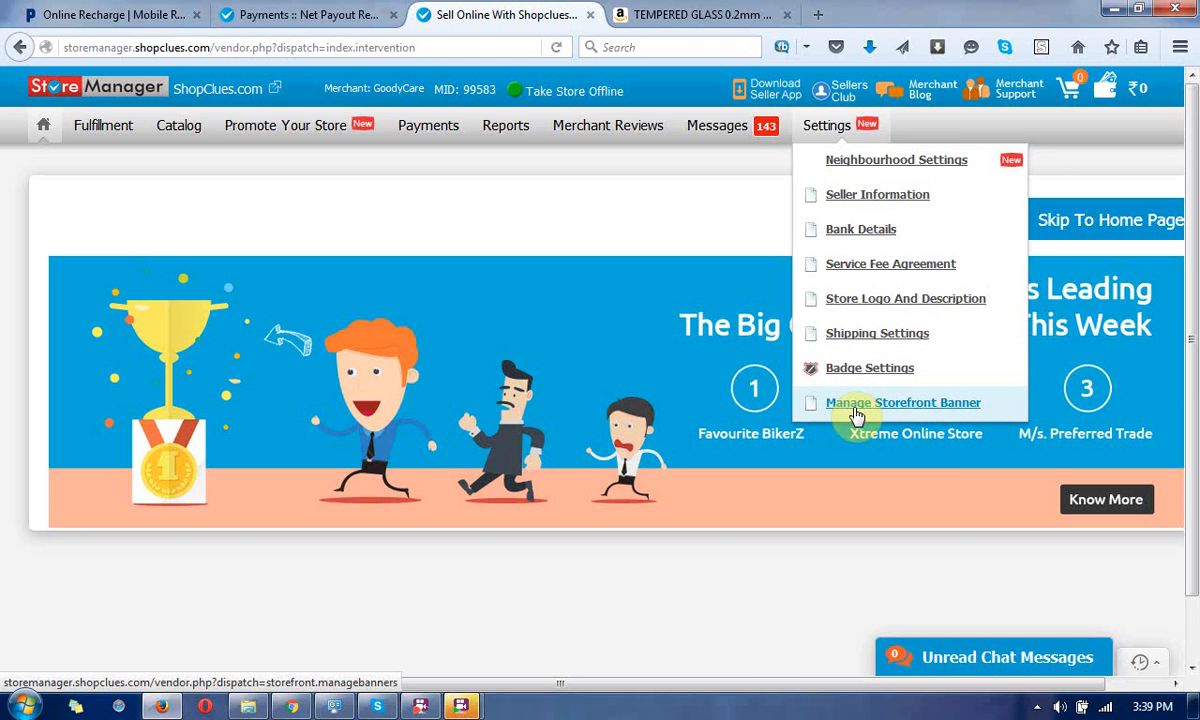
mouse_move(908, 280)
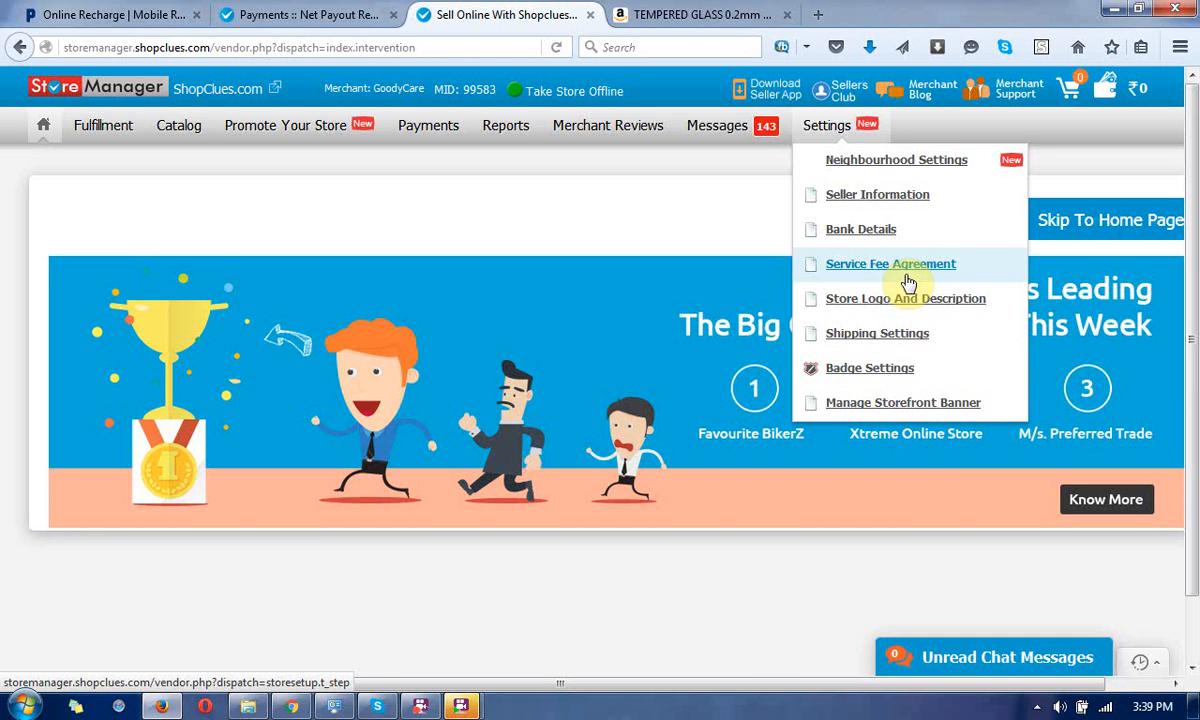
mouse_move(876, 198)
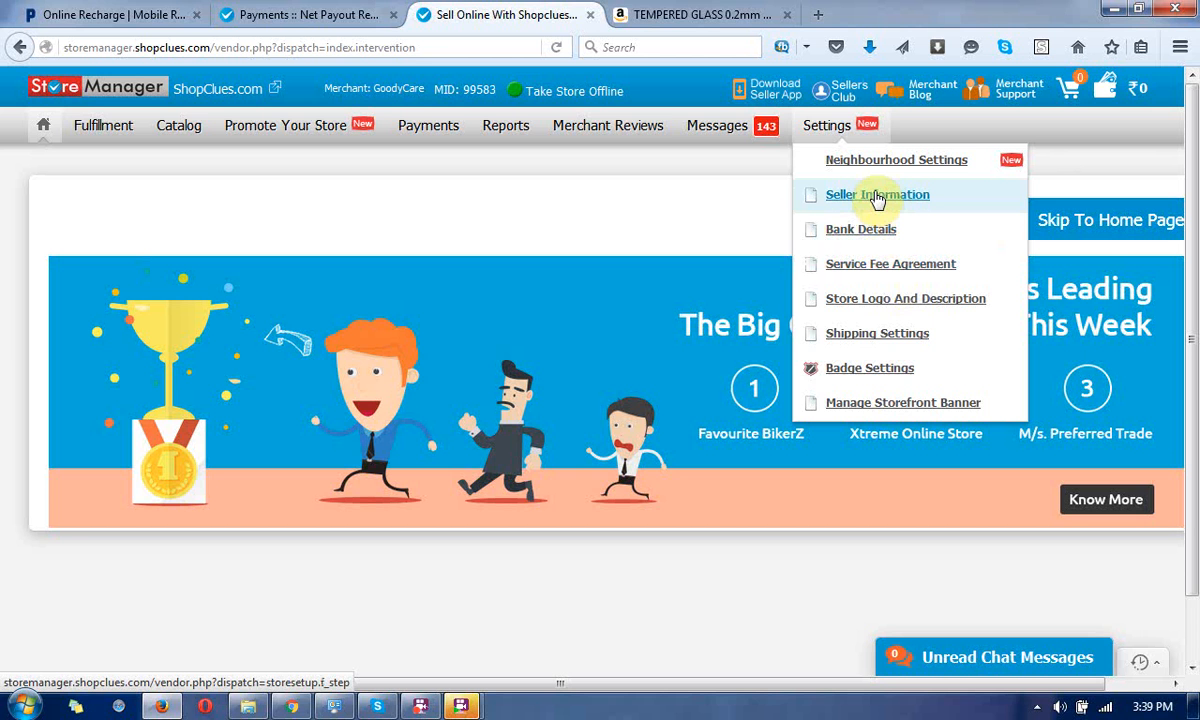
click(876, 196)
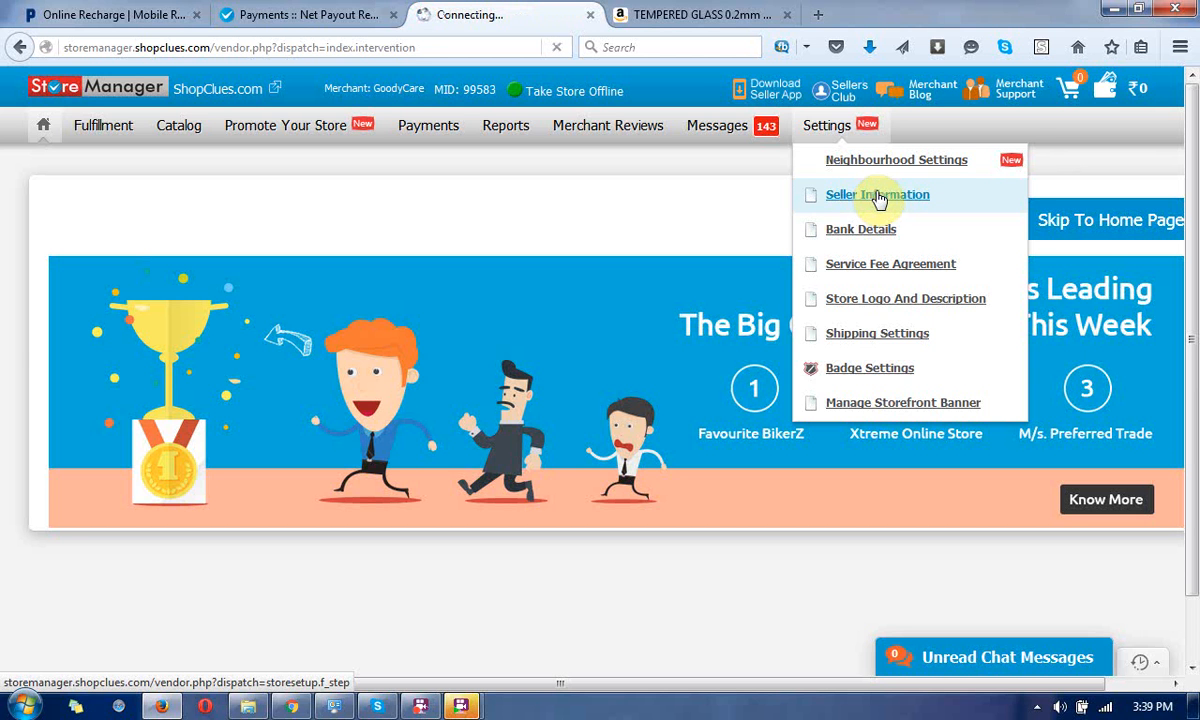
click(878, 194)
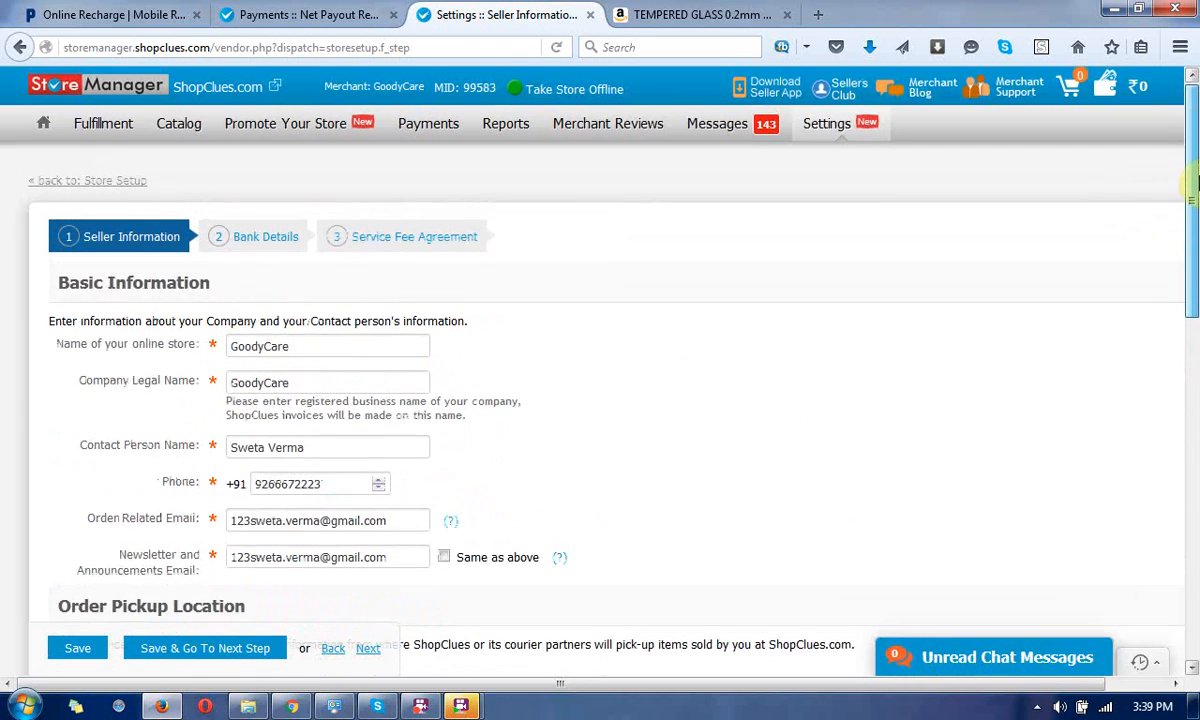
scroll(down, 3)
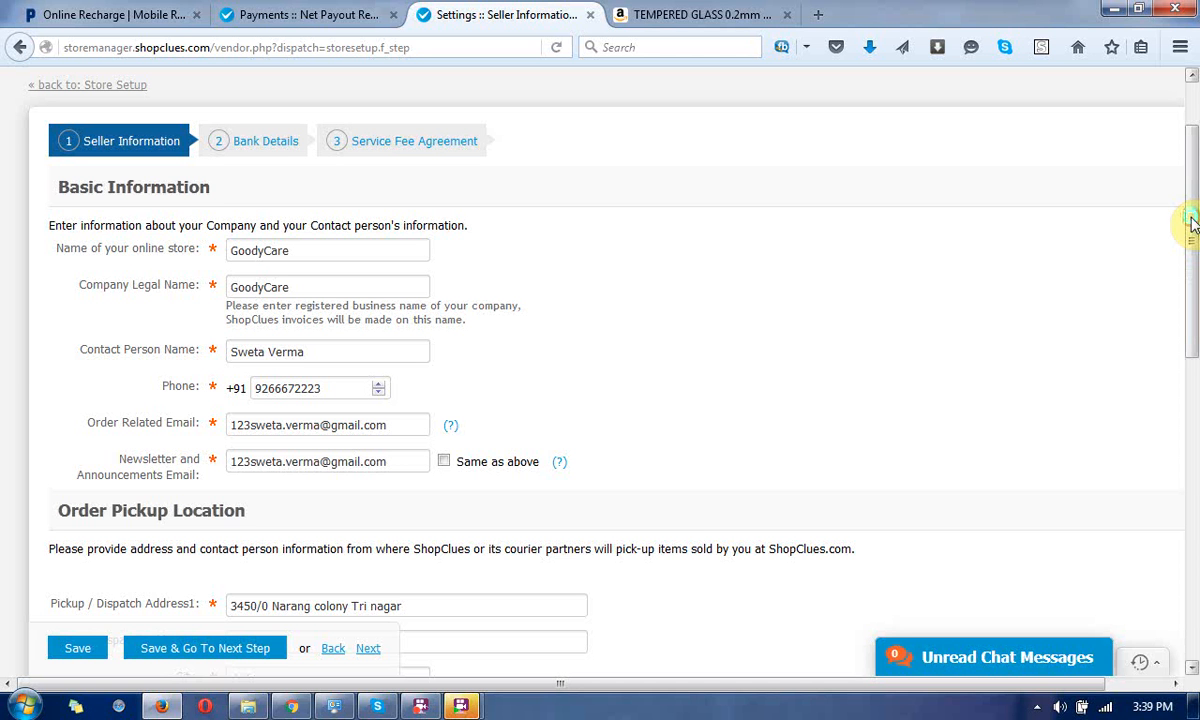
scroll(down, 3)
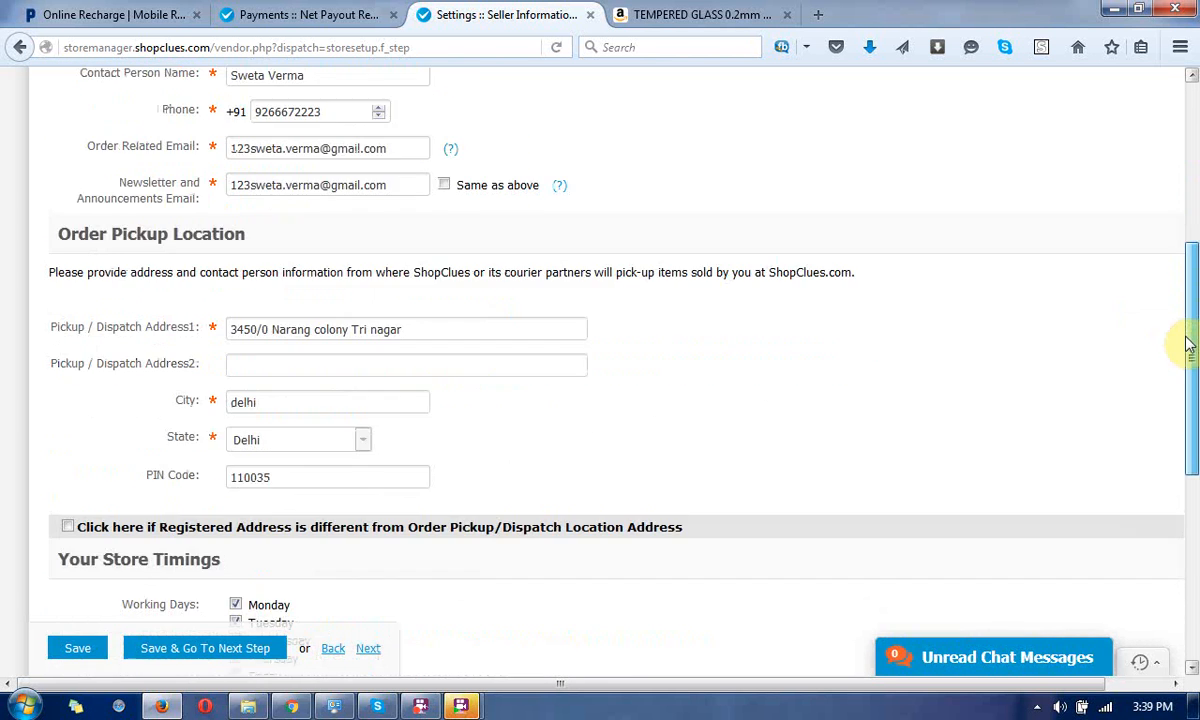
scroll(down, 3)
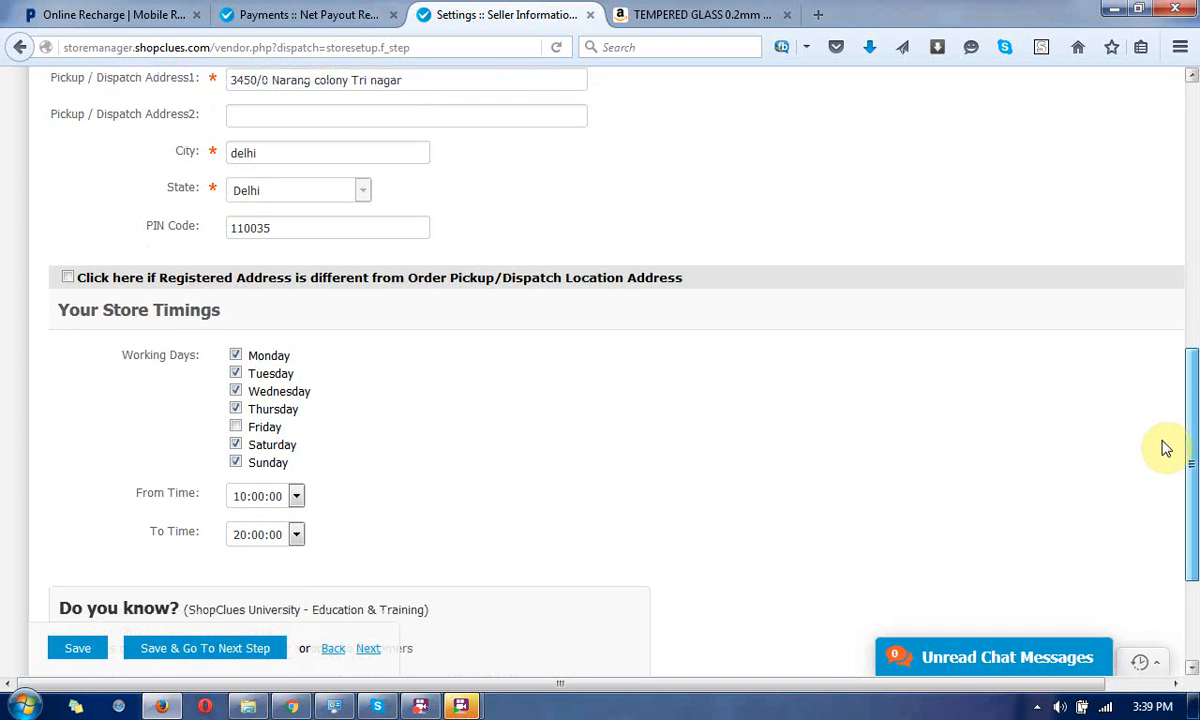
scroll(up, 3)
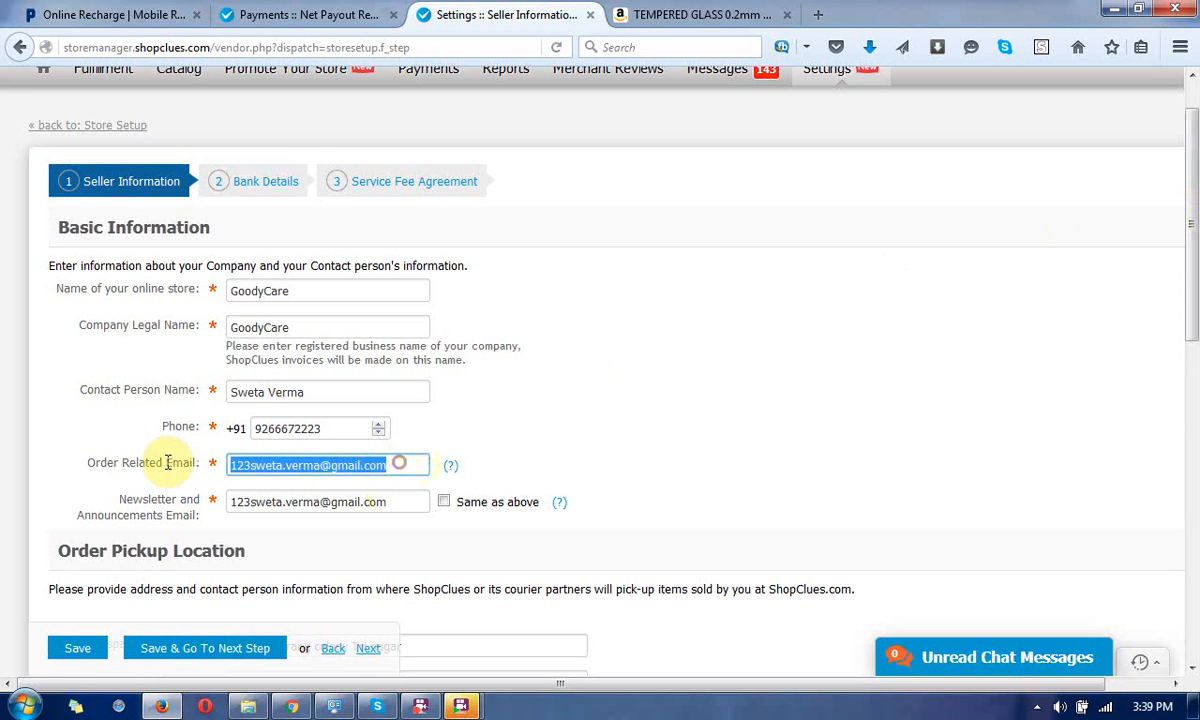
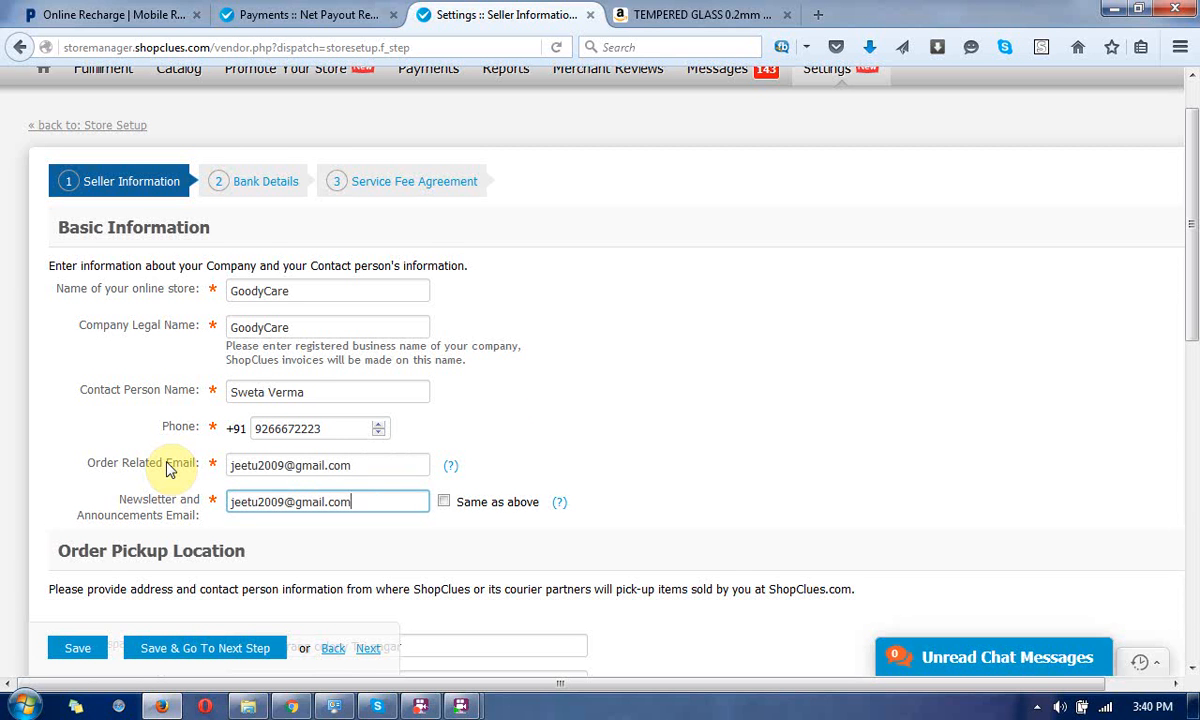
scroll(down, 3)
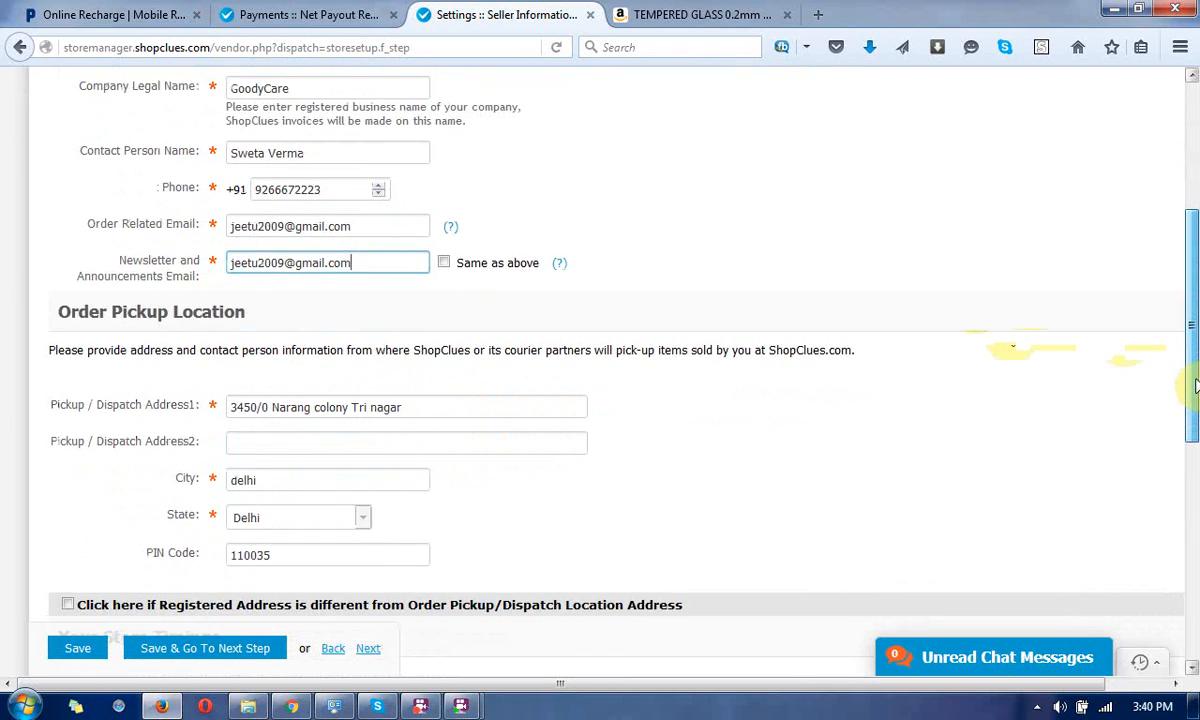
scroll(down, 3)
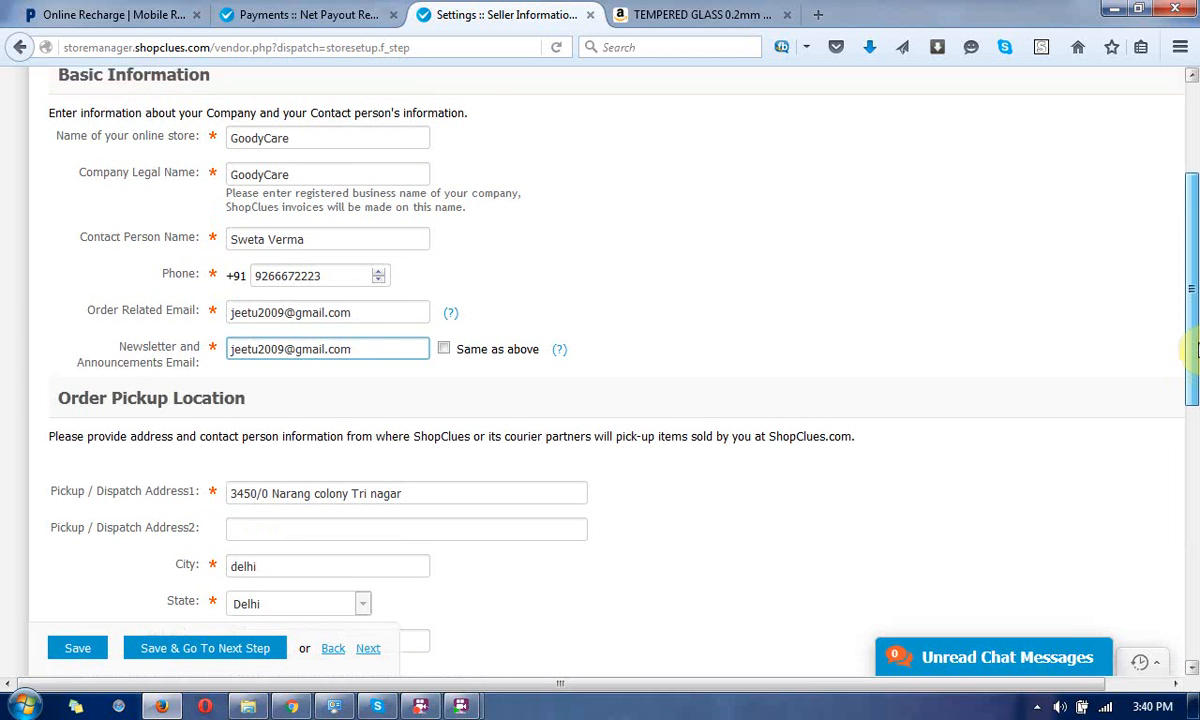
scroll(down, 3)
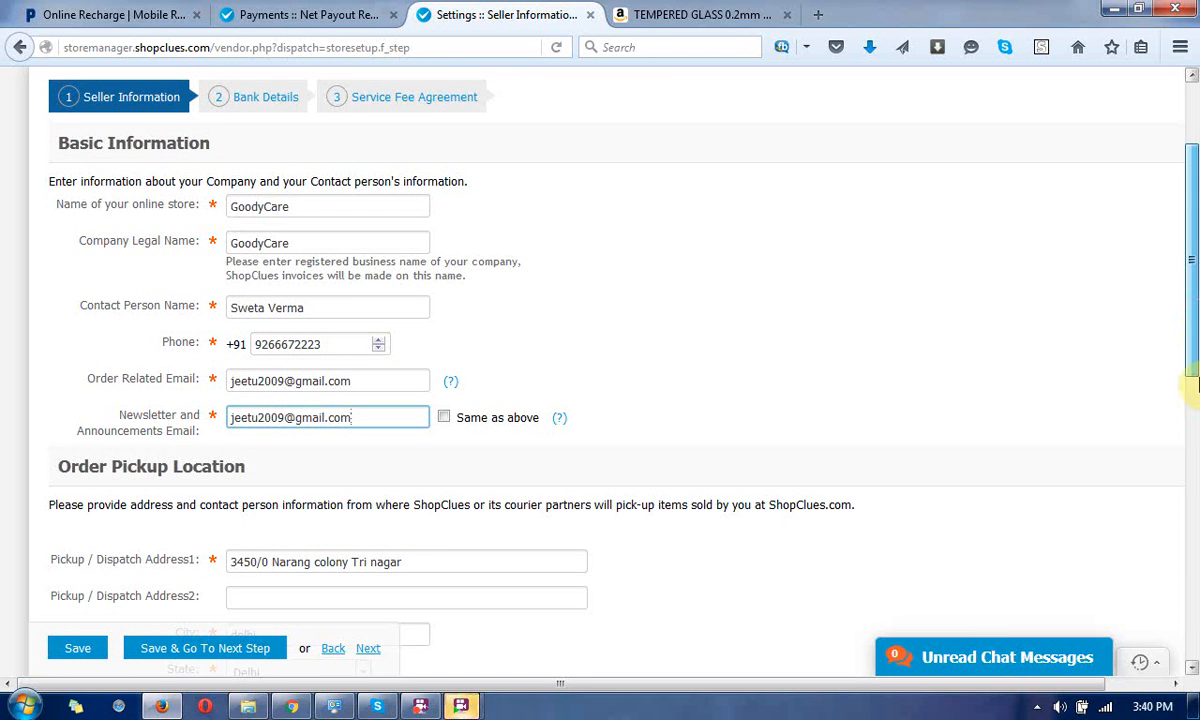
scroll(down, 3)
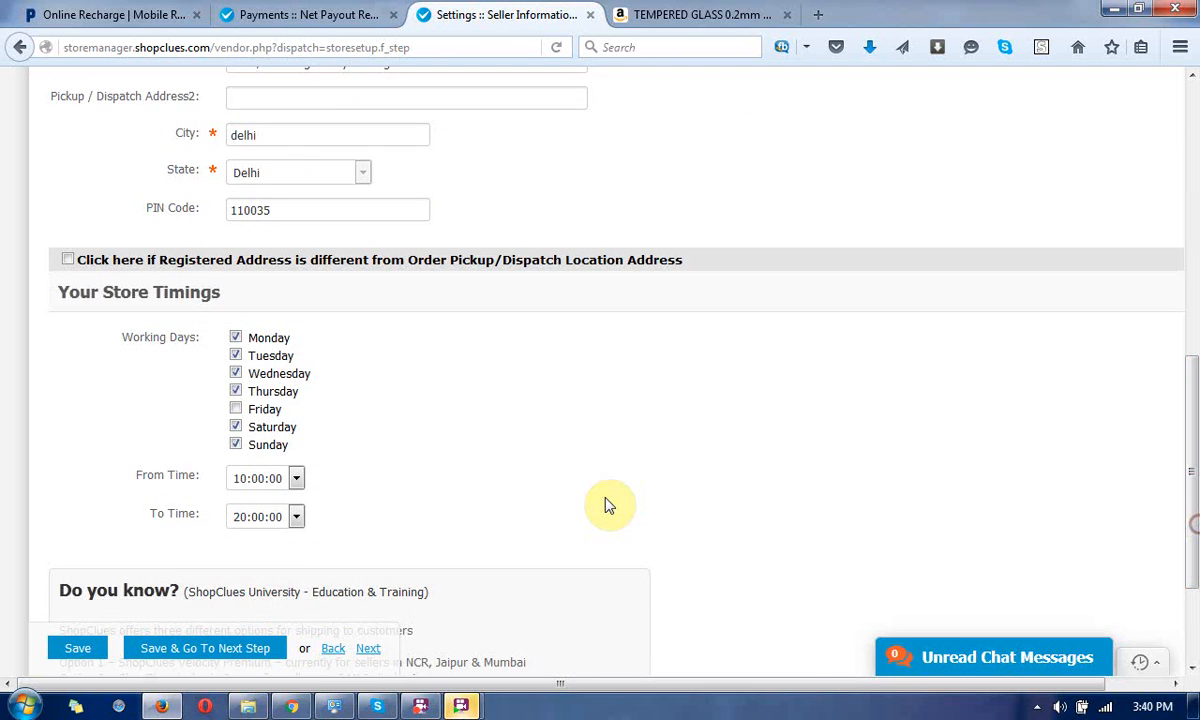
Save the Seller Information form and confirm the contact info and pickup address saved successfully
click(76, 648)
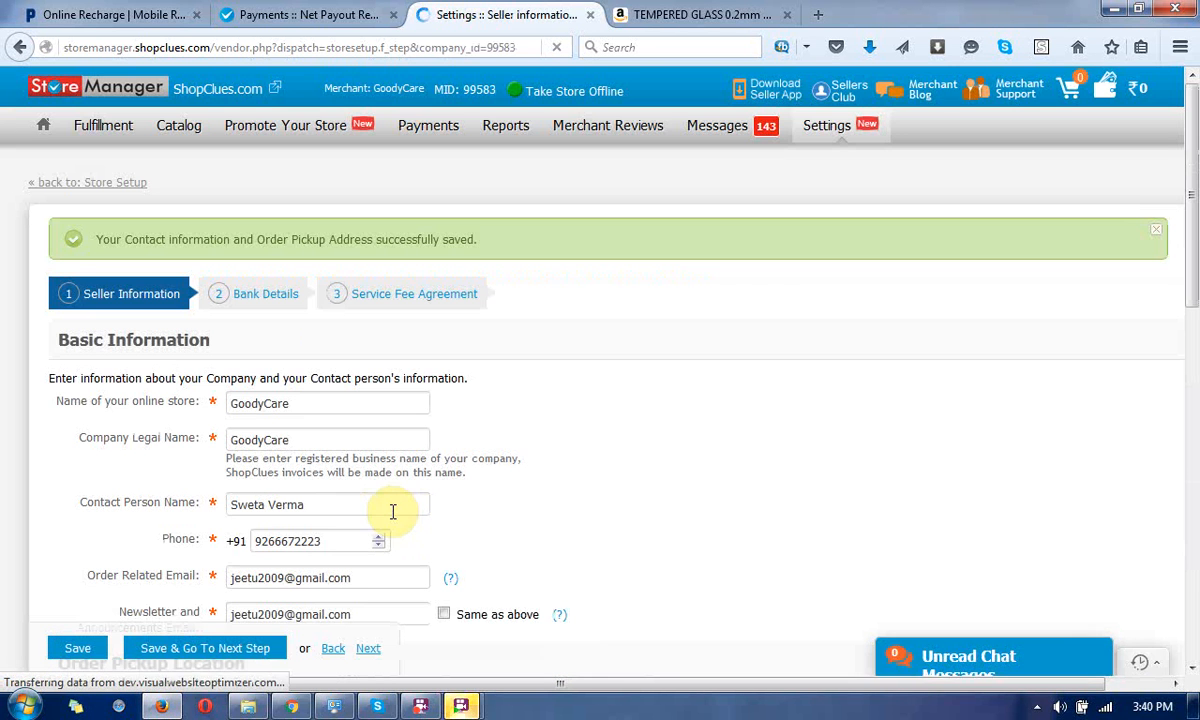
scroll(down, 3)
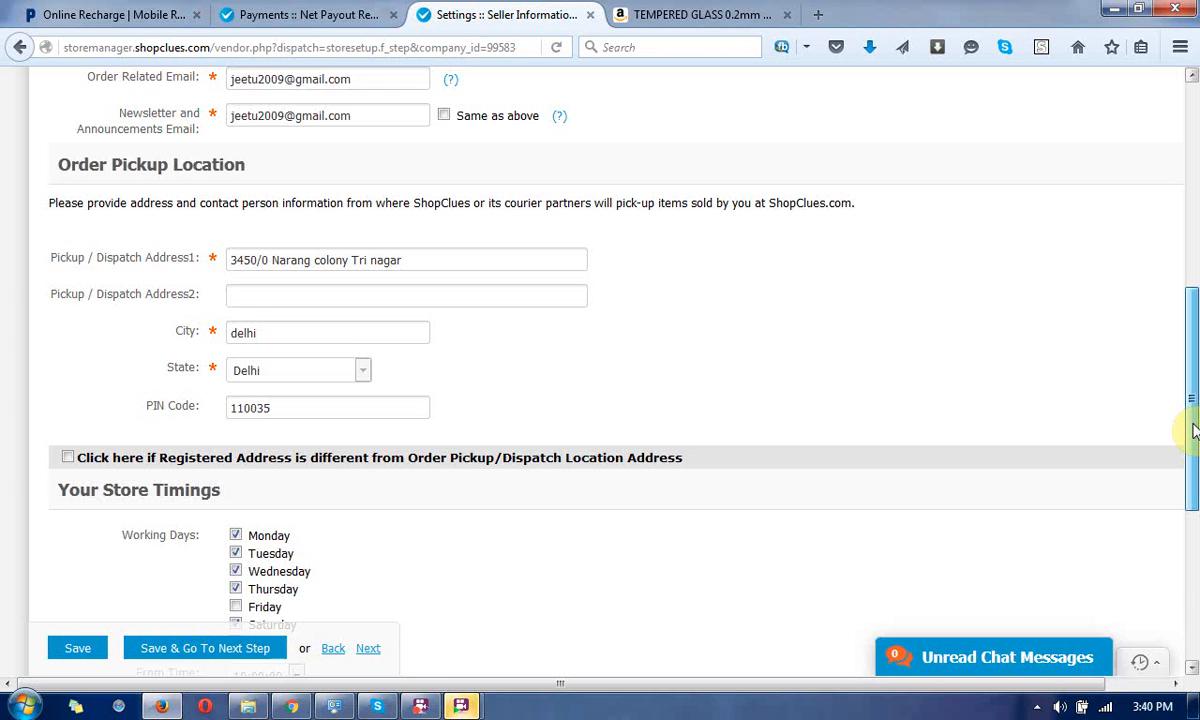
click(76, 648)
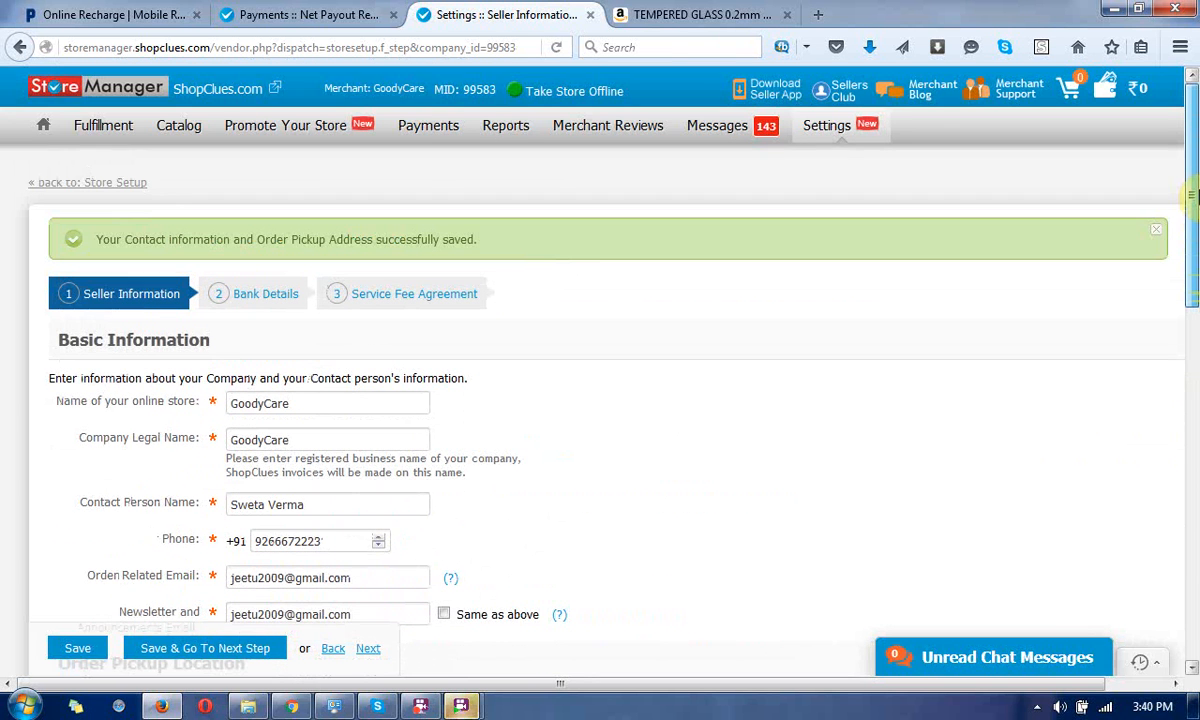
mouse_move(808, 284)
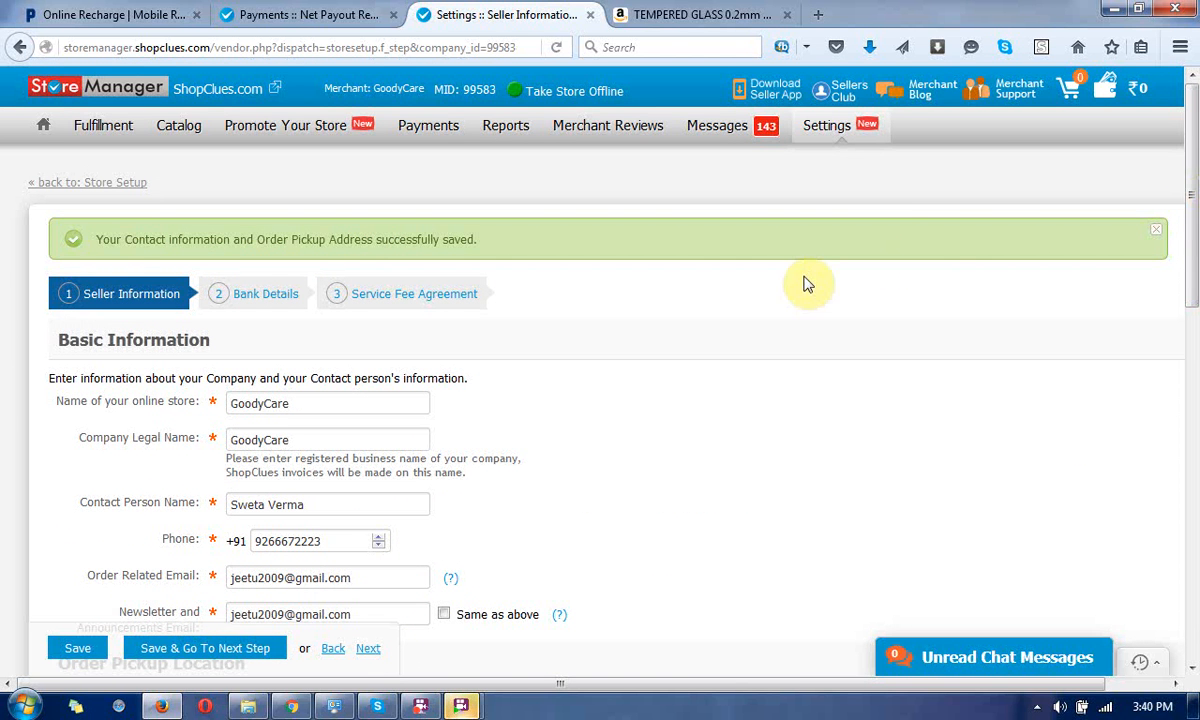
mouse_move(264, 304)
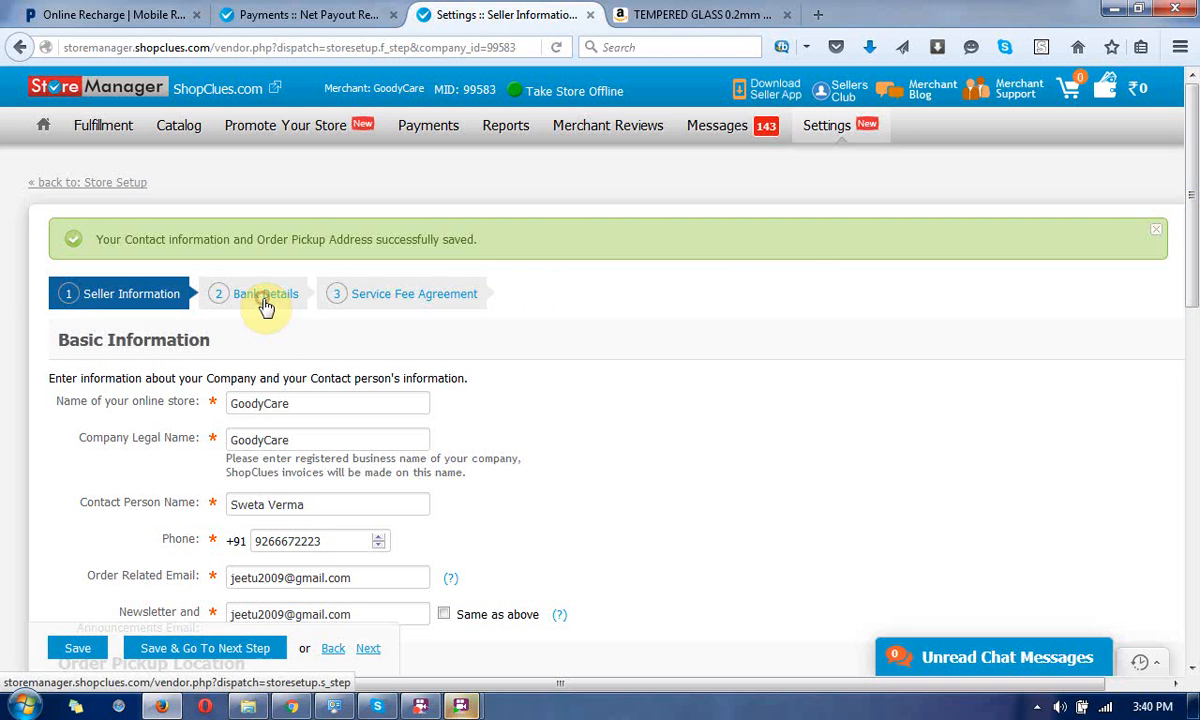
Switch to the Bank Details step and scroll through its KYC and Banking Information sections
click(264, 294)
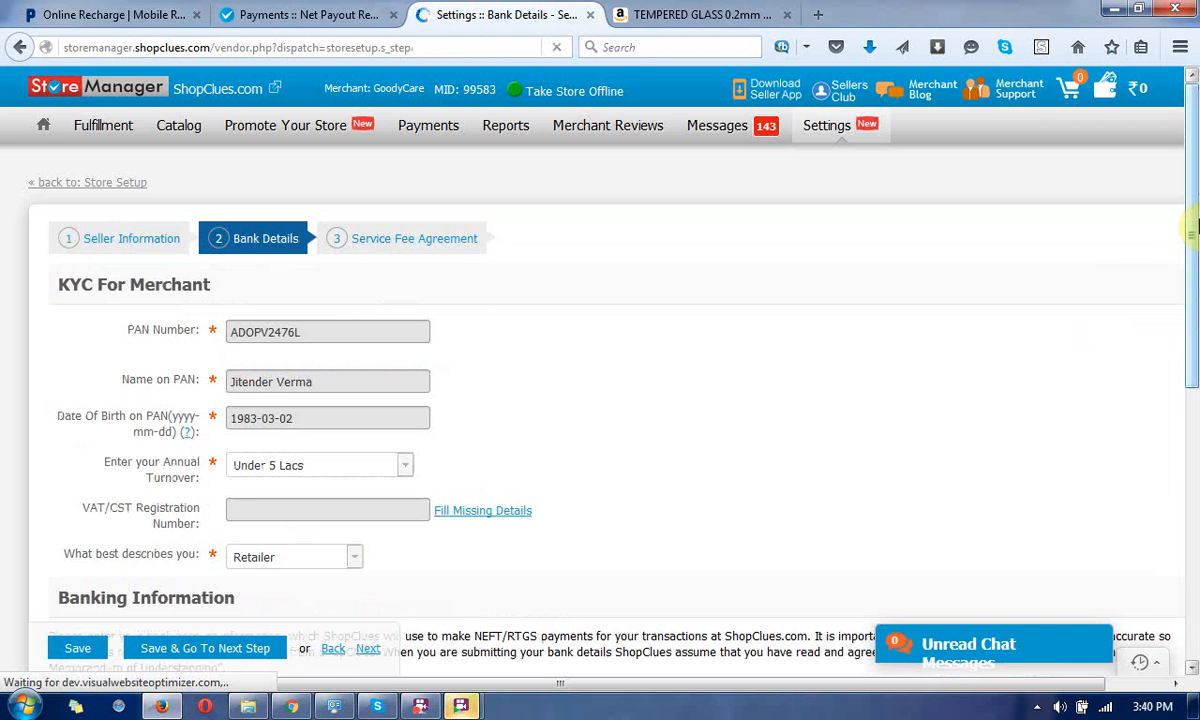
scroll(down, 3)
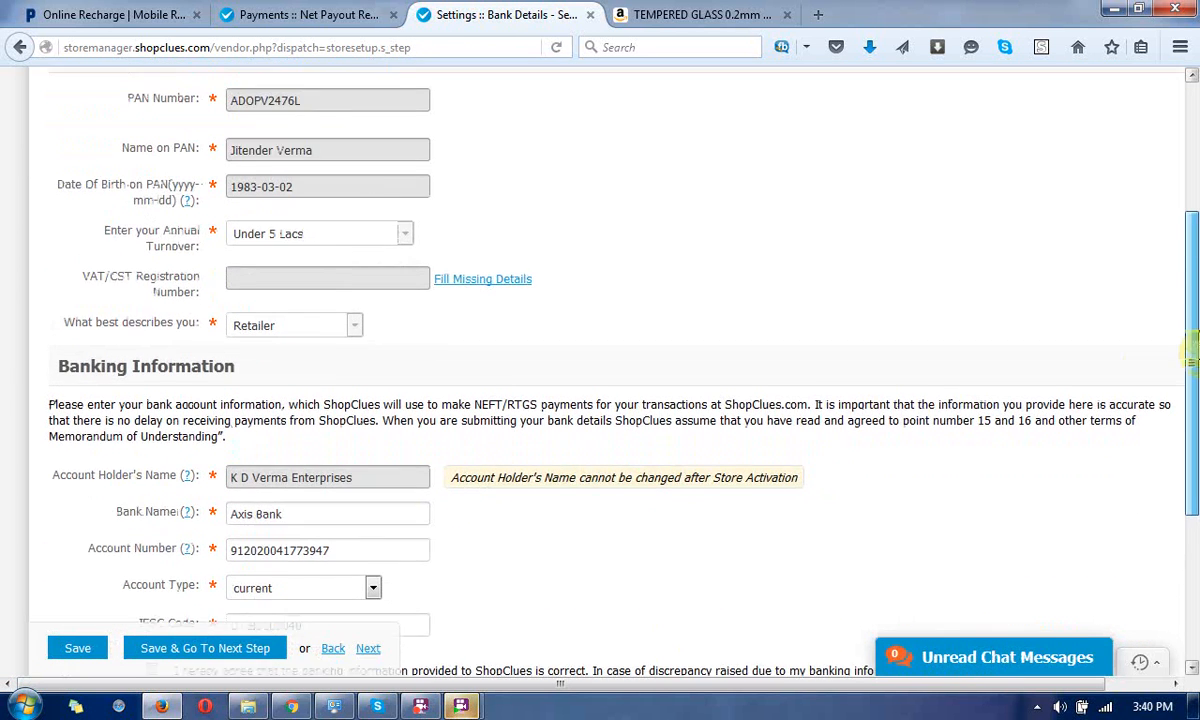
scroll(down, 3)
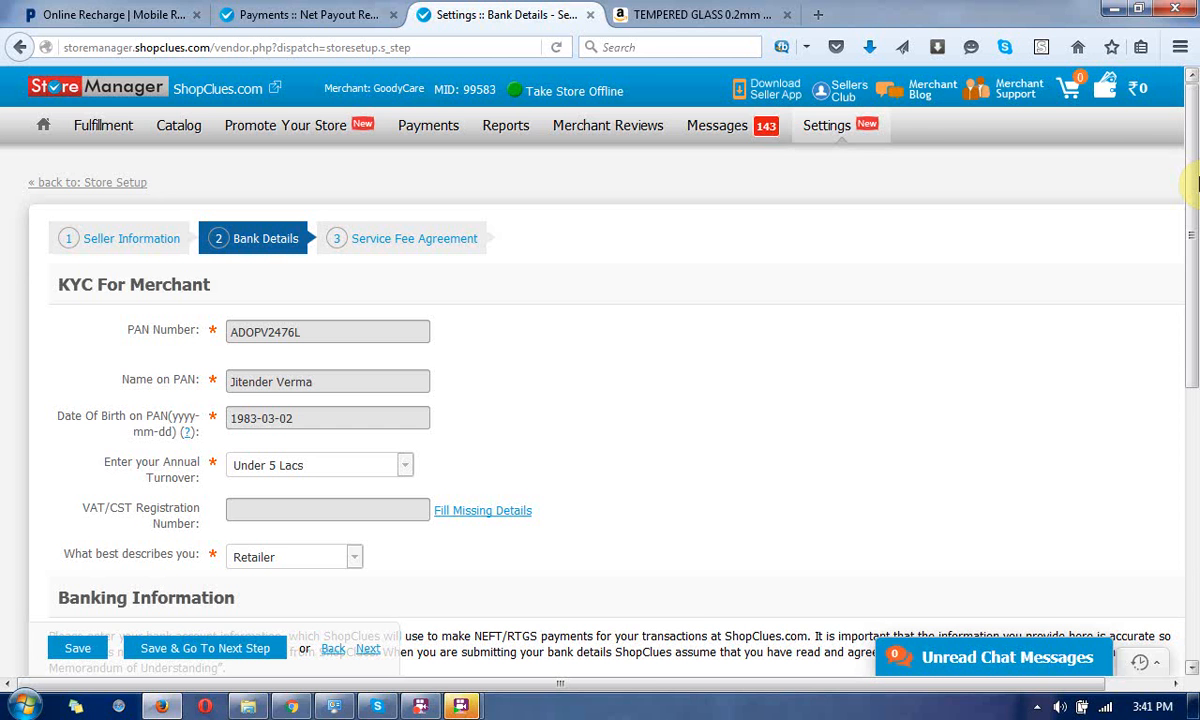
scroll(down, 3)
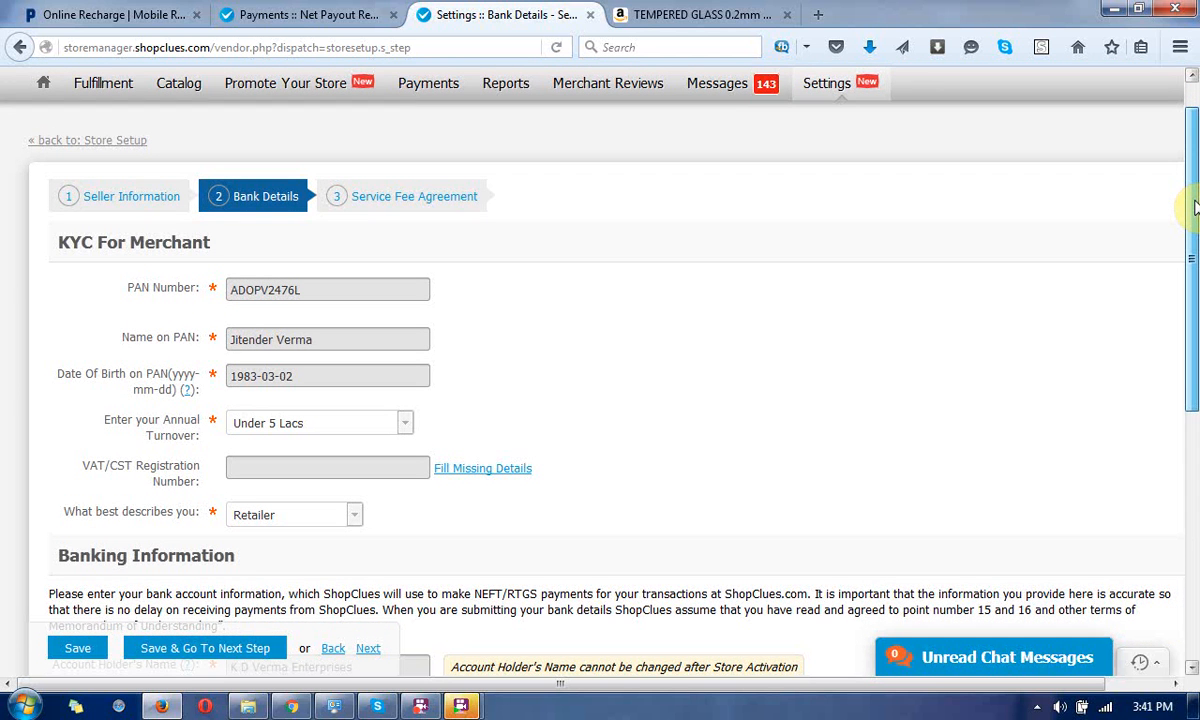
scroll(down, 3)
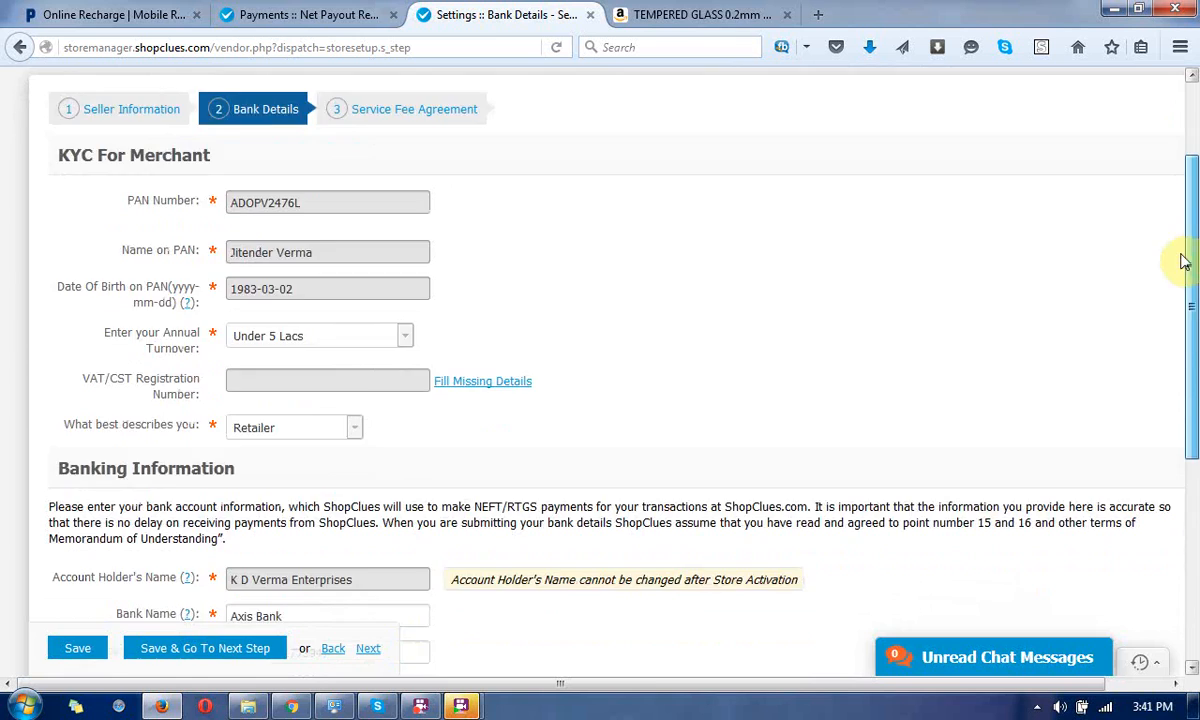
scroll(down, 3)
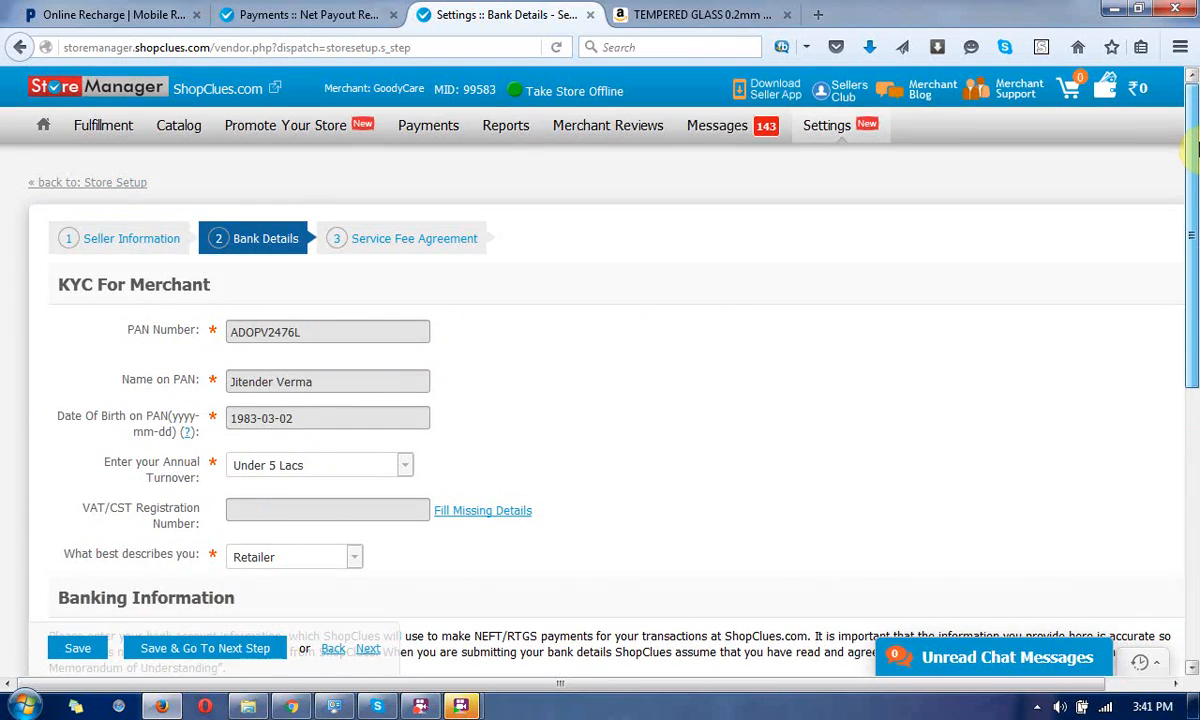
scroll(down, 3)
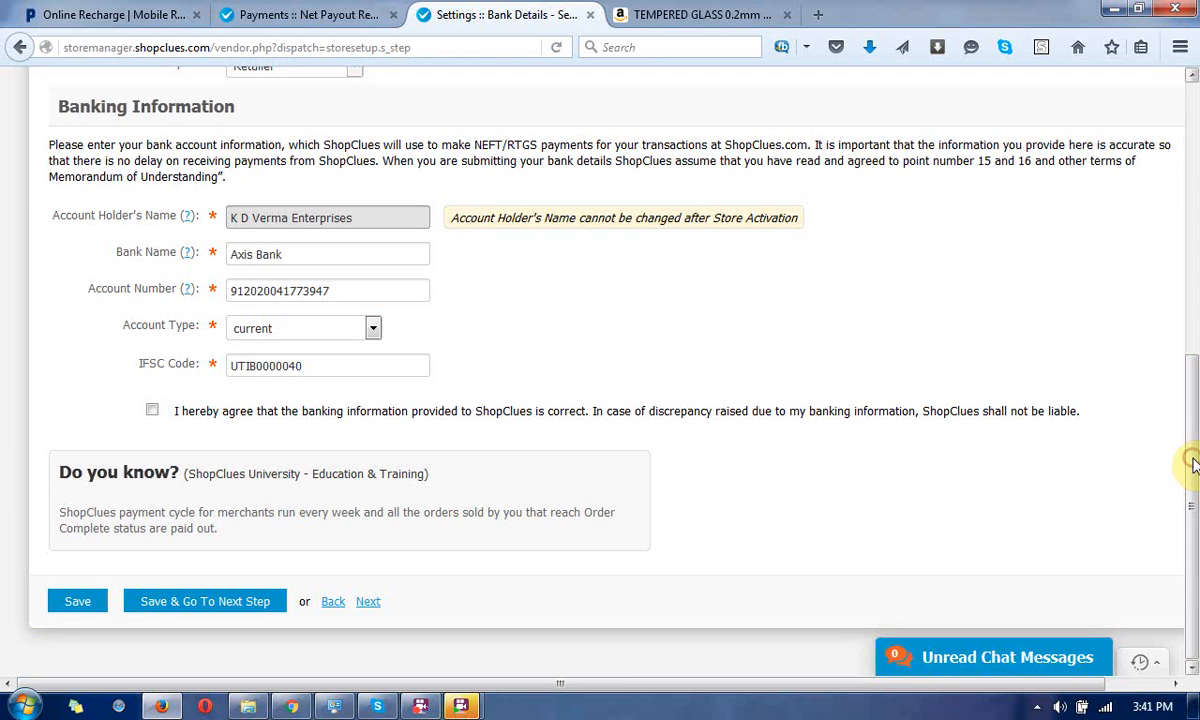
mouse_move(448, 392)
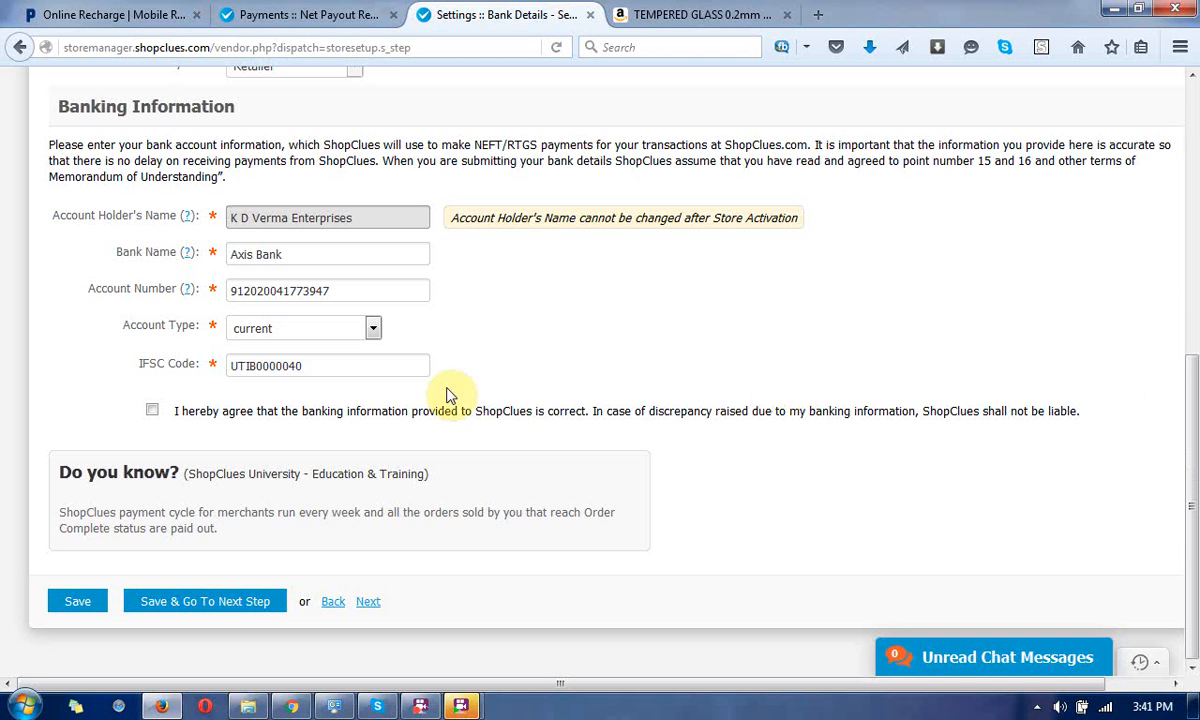